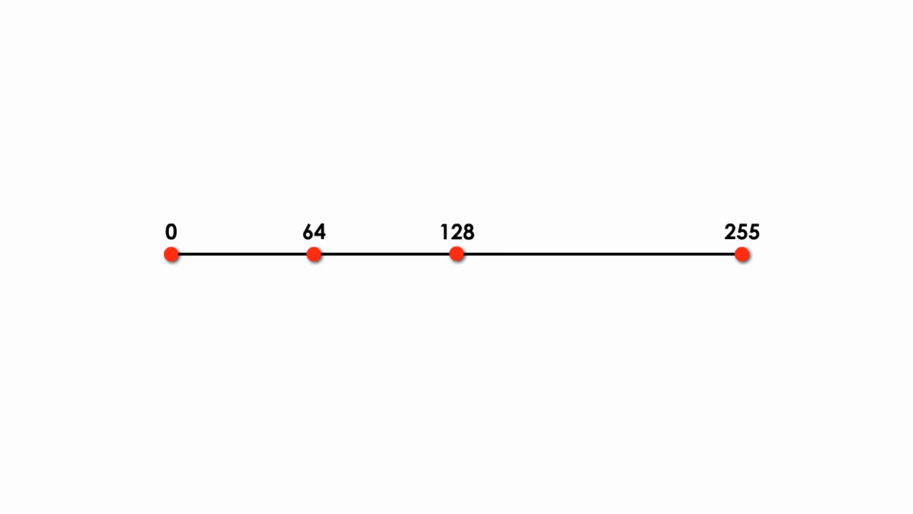
# Step: Advance to the number line slide marked 0, 64, 128 and 255
pyautogui.click(599, 255)
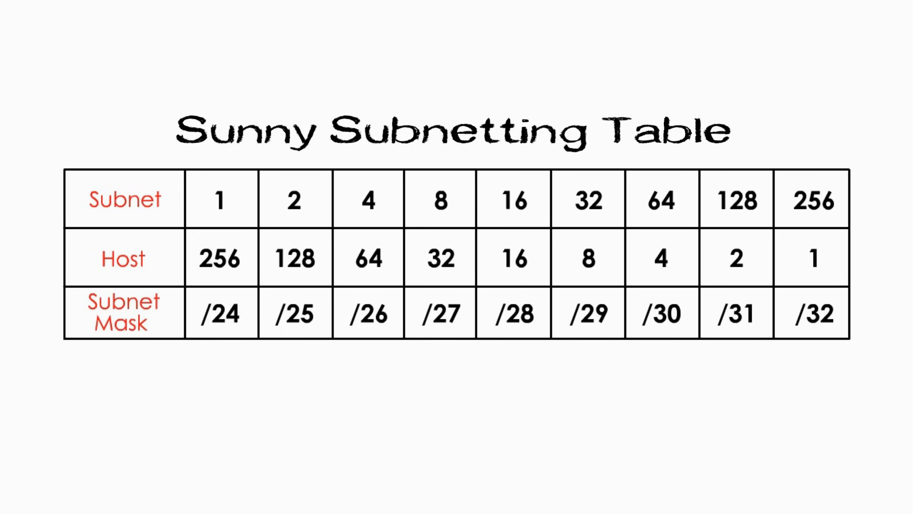
# Step: Advance to the Sunny Subnetting Table slide listing masks /24 to /32
pyautogui.click(367, 313)
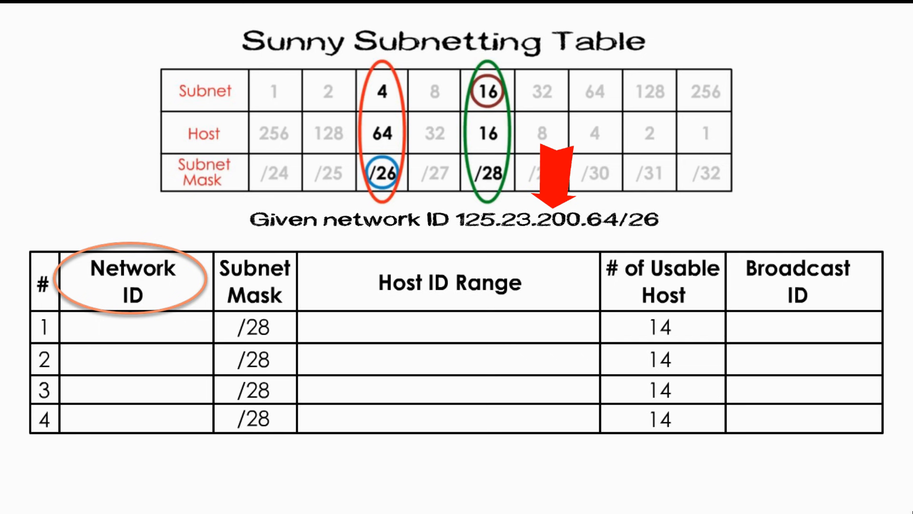
# Step: Enter network IDs 125.23.200.64, .80, .96 and .112 for the four /28 subnet rows
pyautogui.write('125.23.200.64')
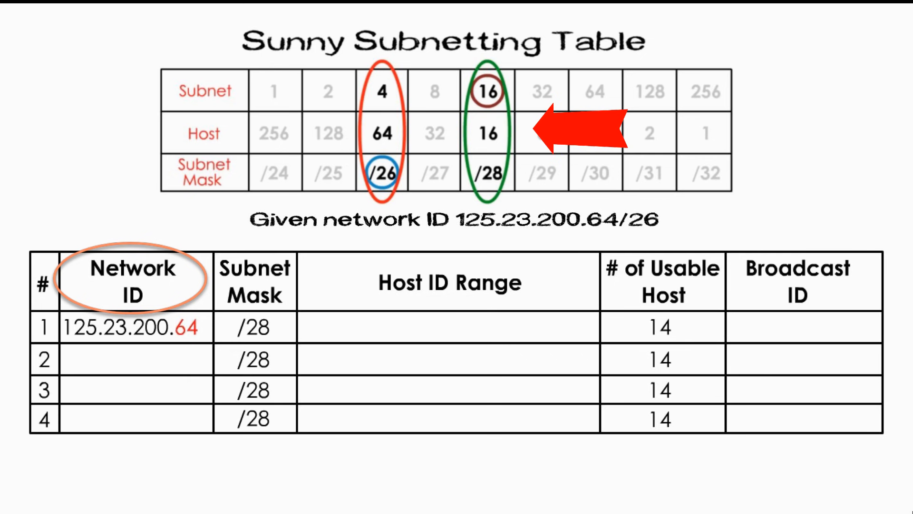
pyautogui.write('125.')
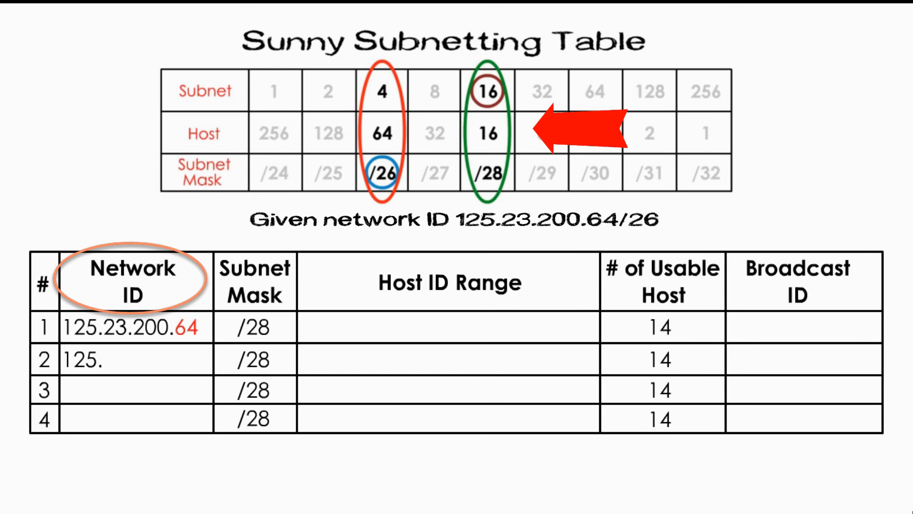
pyautogui.write('23.200.80')
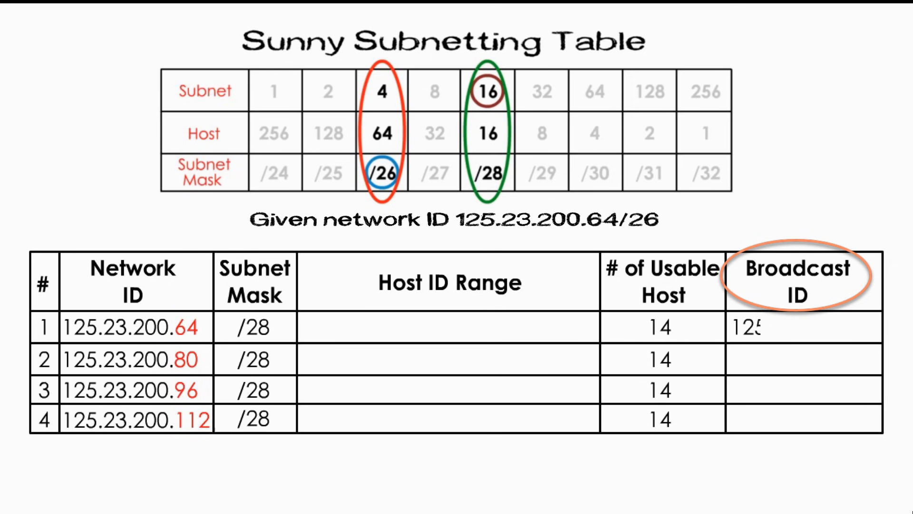
# Step: Enter 125.23.200.79 as the first subnet's broadcast ID
pyautogui.write('125.23.200.79')
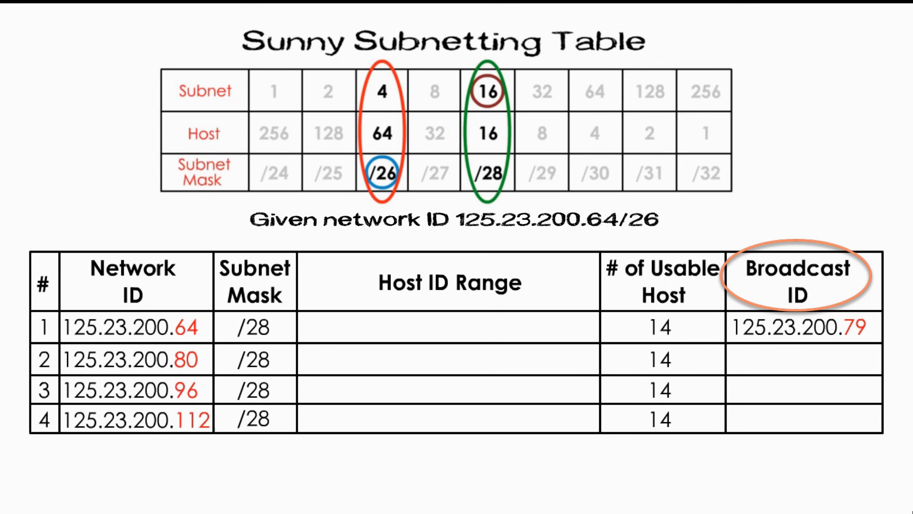